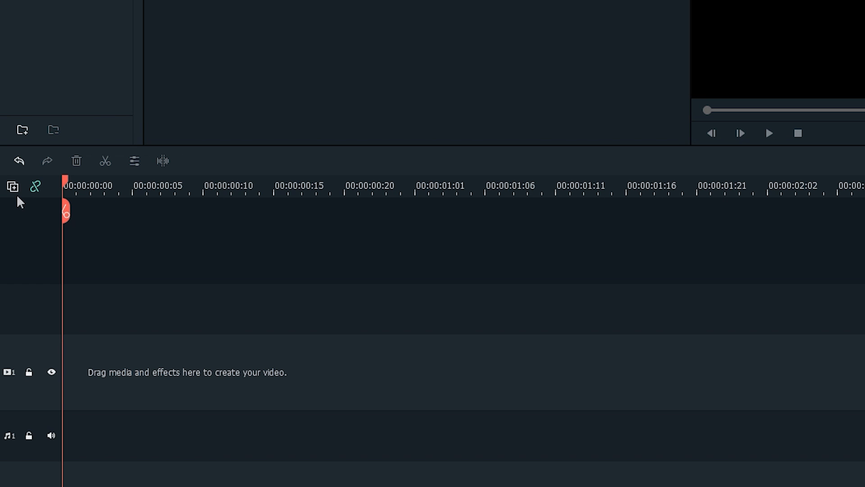
# - Add a new video track above the original one via the track manager menu
pyautogui.click(12, 186)
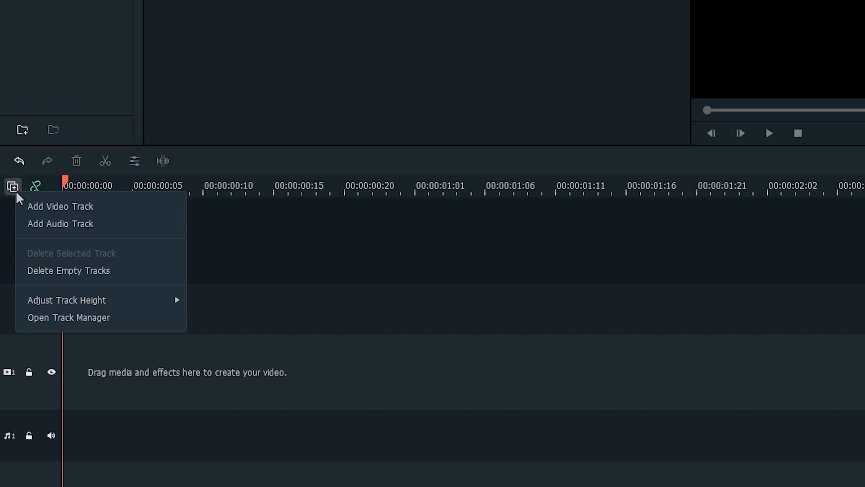
pyautogui.moveTo(120, 211)
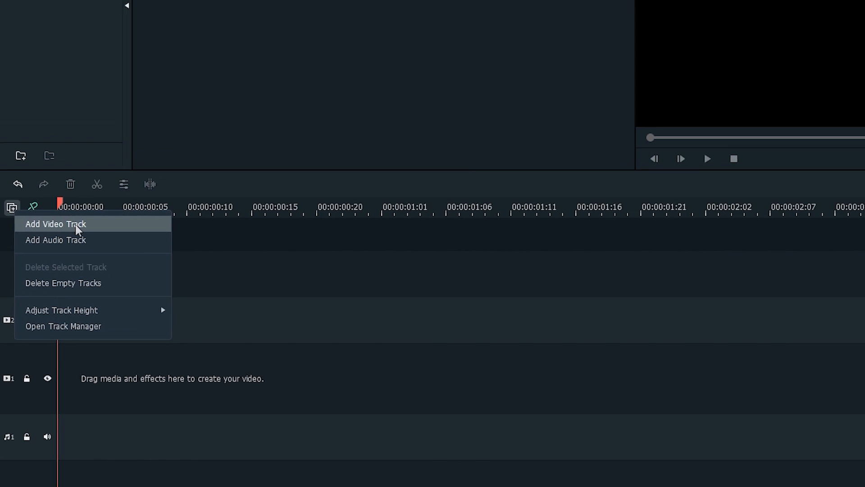
pyautogui.click(55, 223)
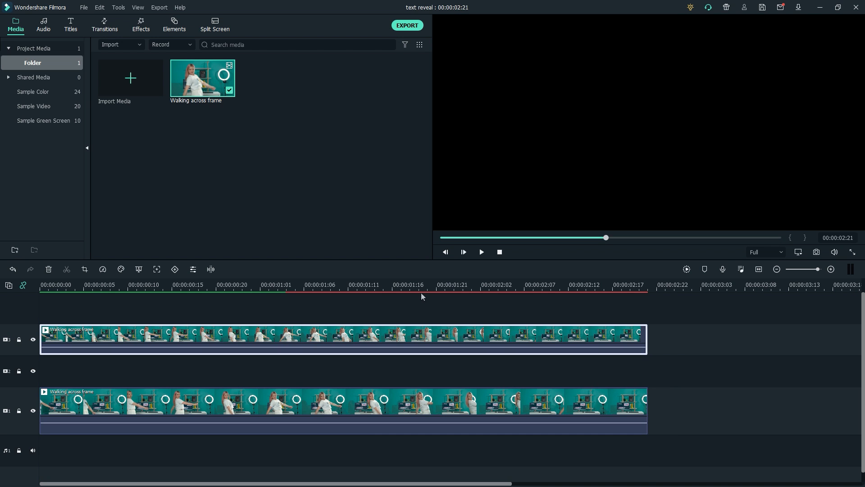
# - Park the playhead at 00:00:01:03 where the woman reaches the centre of the frame
pyautogui.click(251, 285)
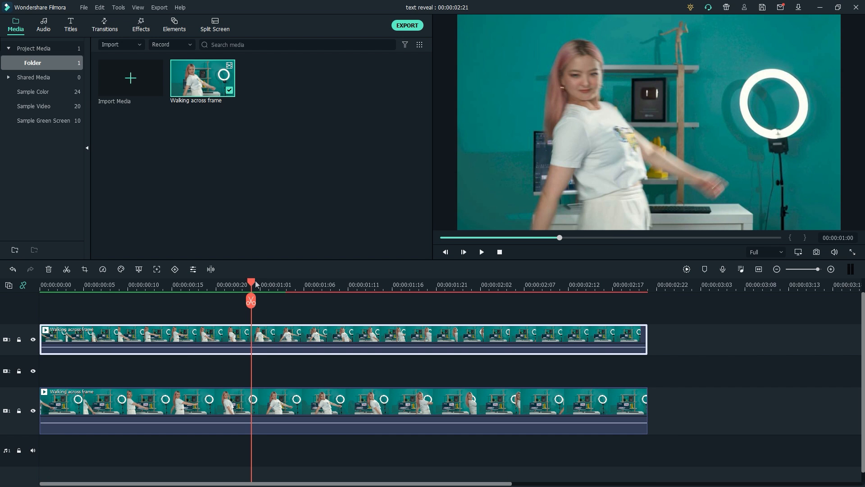
pyautogui.moveTo(252, 284); pyautogui.dragTo(269, 284)
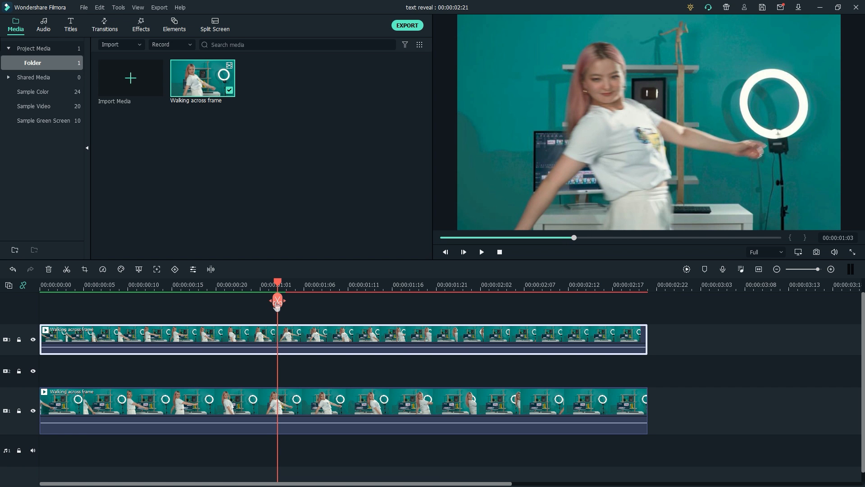
pyautogui.moveTo(277, 303)
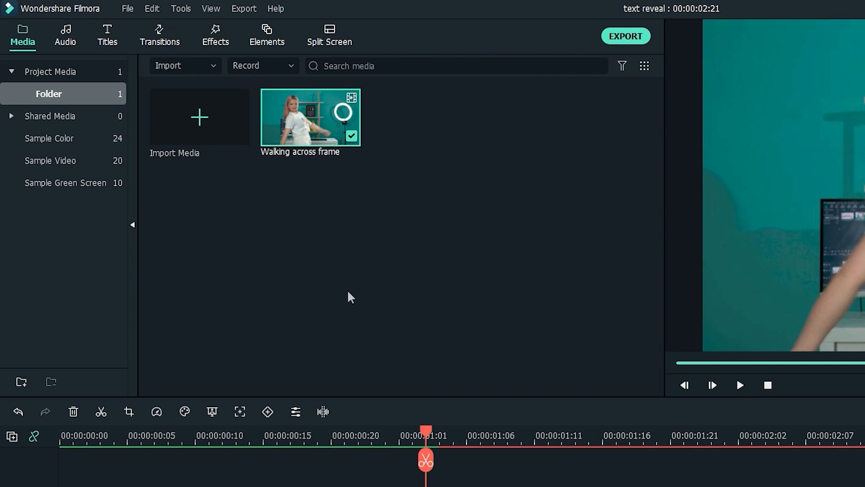
# - Place a Basic 6 title reading 'Filmora' on track 2 at the playhead, scaled to about 168%
pyautogui.click(106, 35)
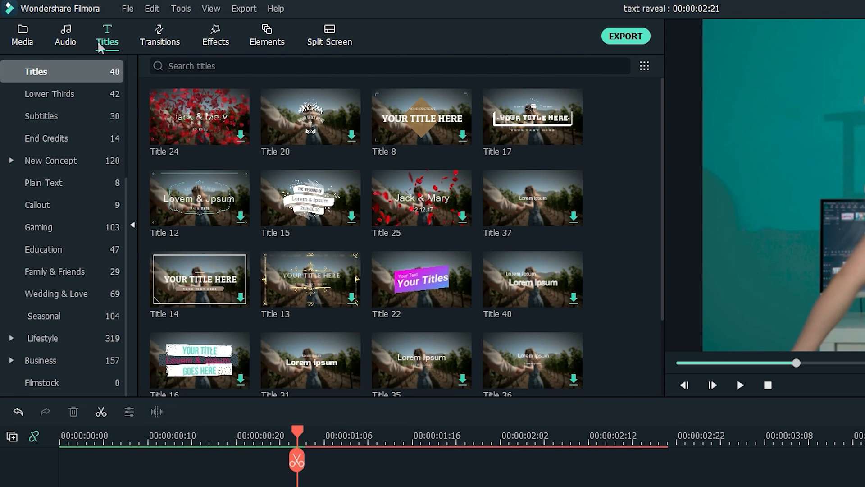
pyautogui.click(43, 183)
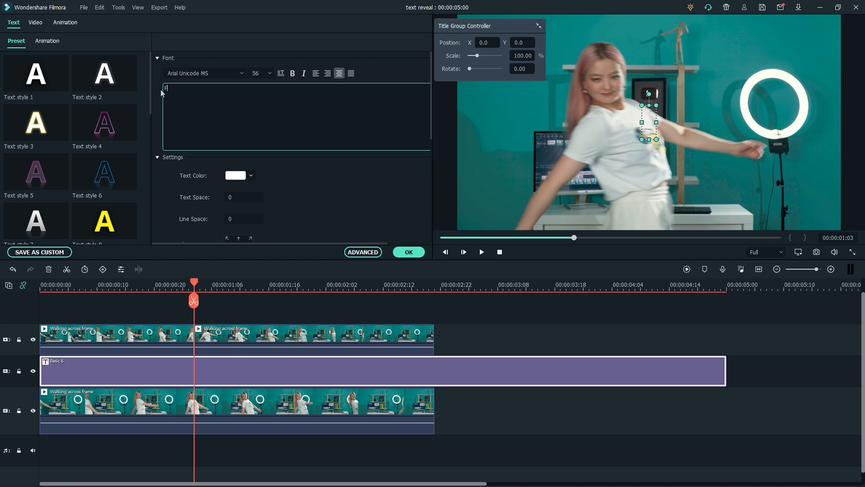
pyautogui.write('ilmoraX')
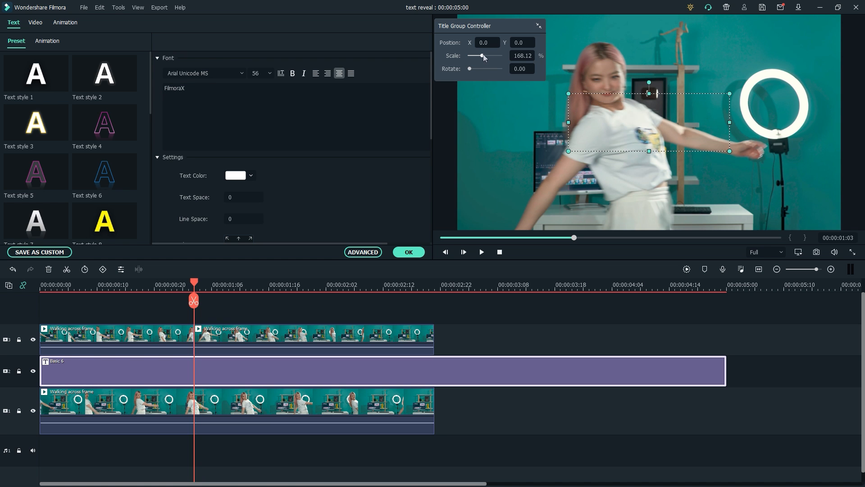
pyautogui.moveTo(648, 122); pyautogui.dragTo(634, 122)
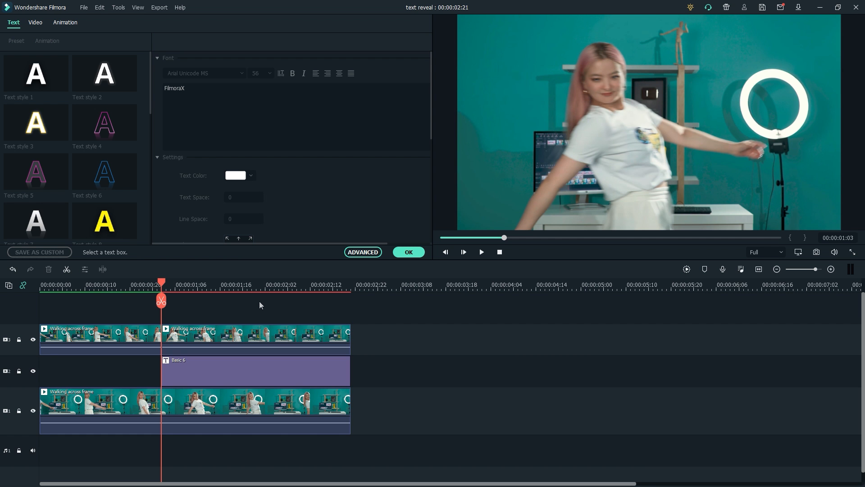
# - Show the Utility effects and advance through the top clip frame by frame for Image Mask splitting
pyautogui.click(144, 25)
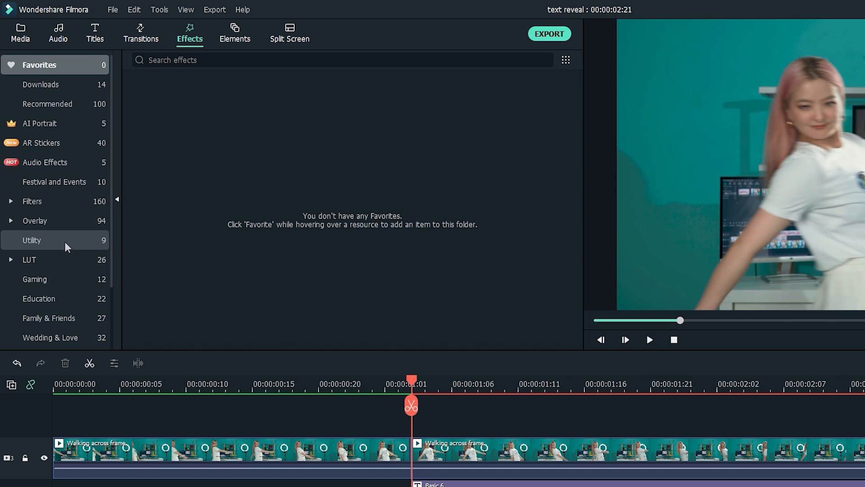
pyautogui.click(32, 240)
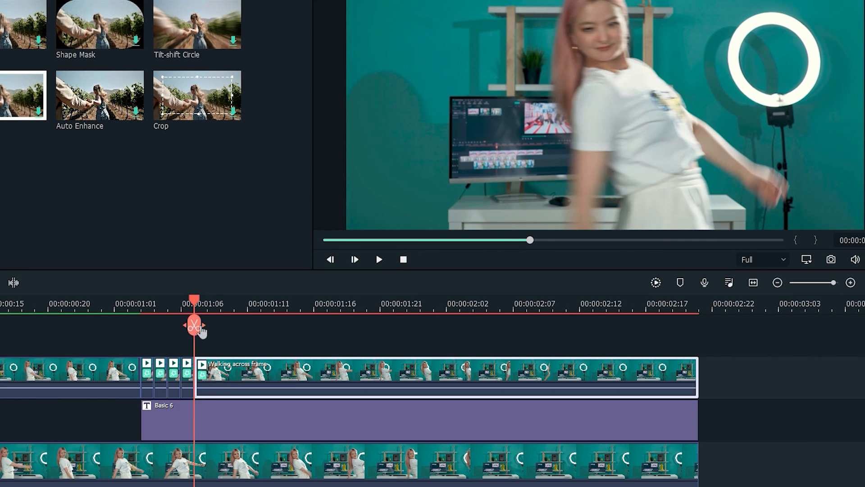
pyautogui.moveTo(194, 323); pyautogui.dragTo(247, 324)
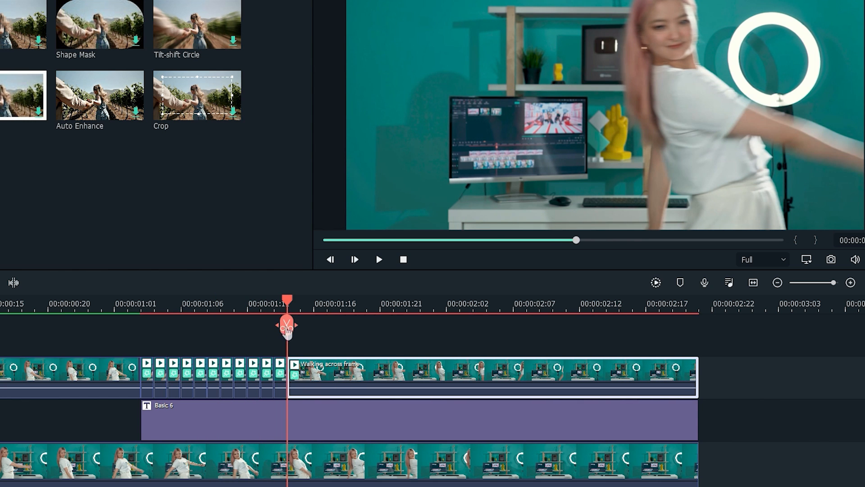
pyautogui.moveTo(286, 324); pyautogui.dragTo(325, 324)
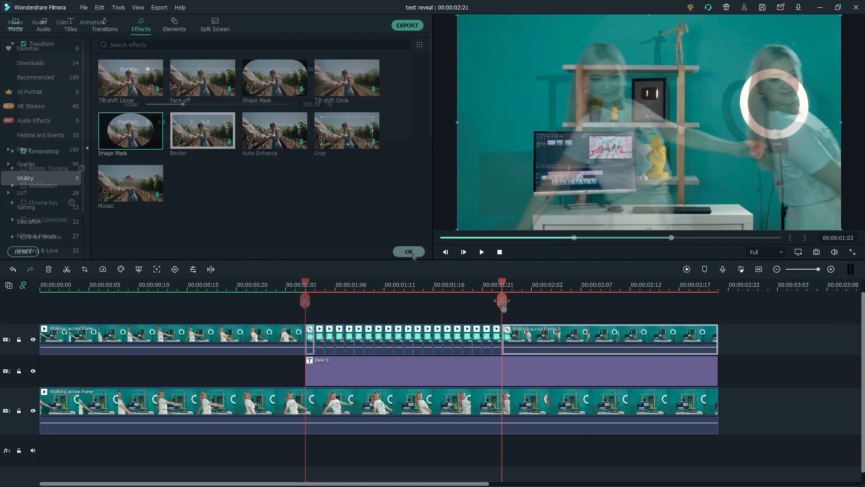
# - Give the first single-frame clip's Image Mask the half-frame preset shape
pyautogui.click(409, 251)
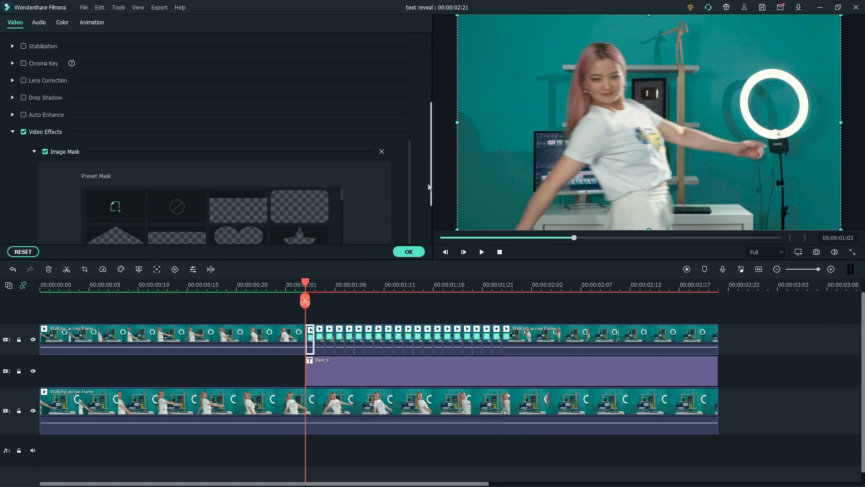
pyautogui.scroll(-3)
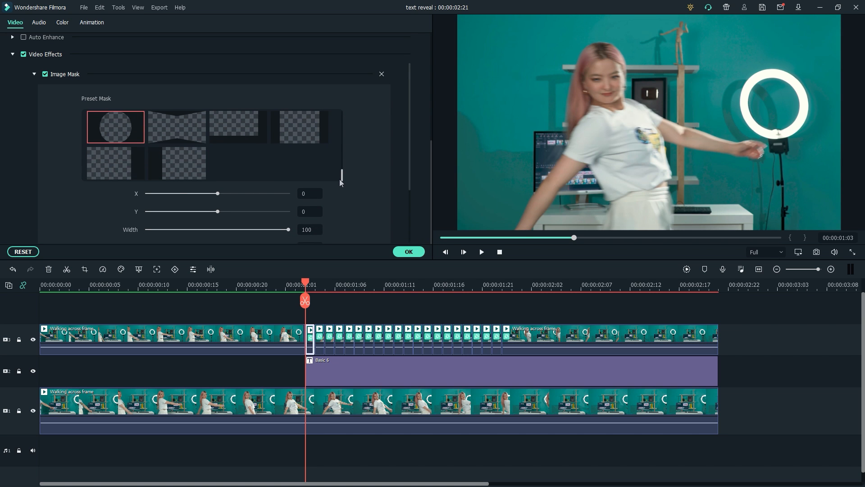
pyautogui.click(176, 162)
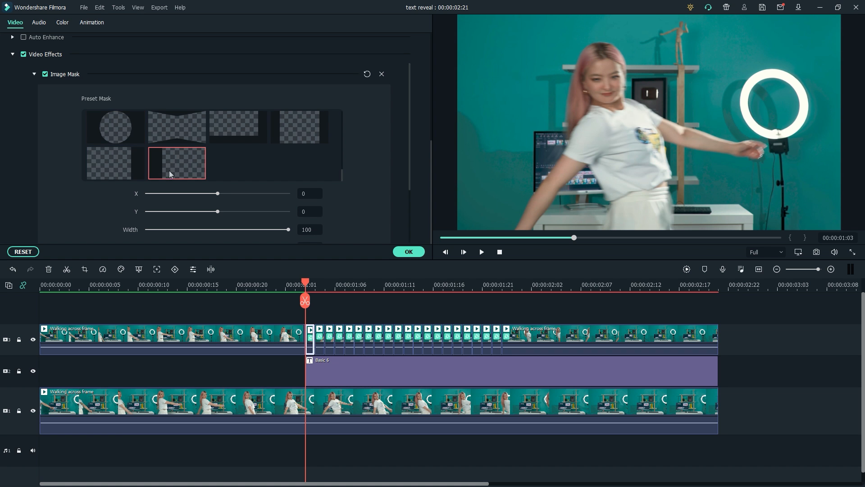
# - Shift the mask X position on the first frame clips so the letter F and first letters appear
pyautogui.moveTo(202, 193); pyautogui.dragTo(226, 193)
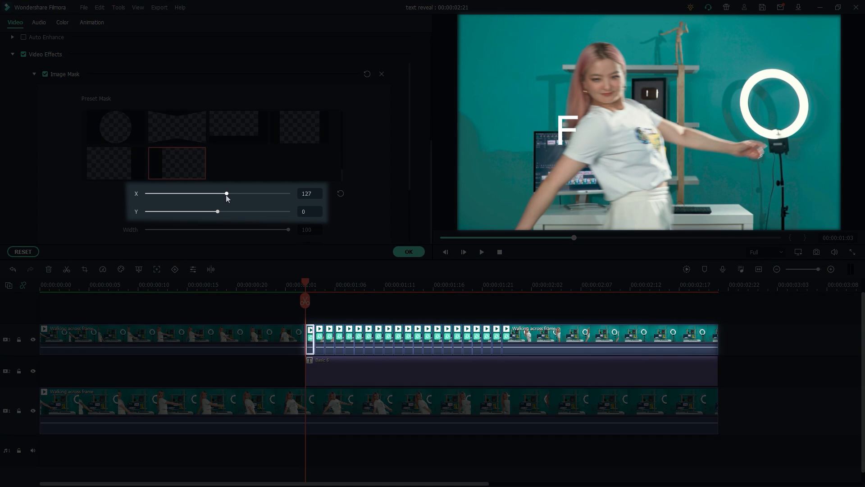
pyautogui.moveTo(225, 193); pyautogui.dragTo(213, 193)
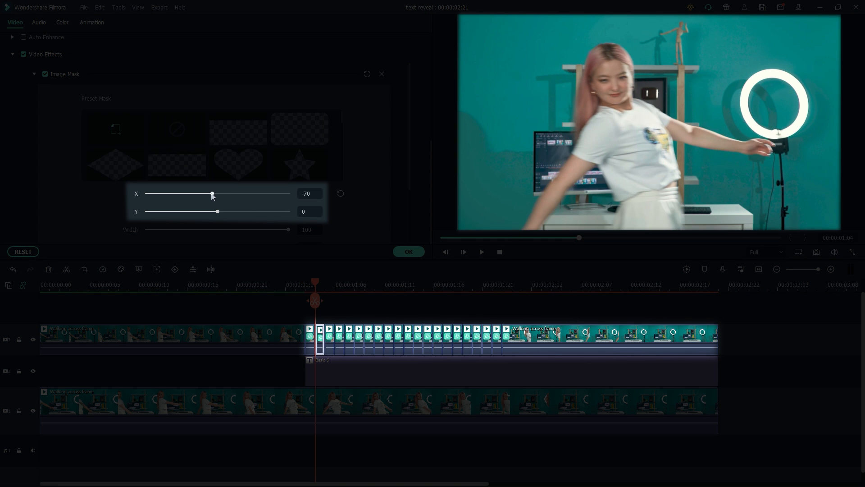
pyautogui.moveTo(212, 194); pyautogui.dragTo(224, 194)
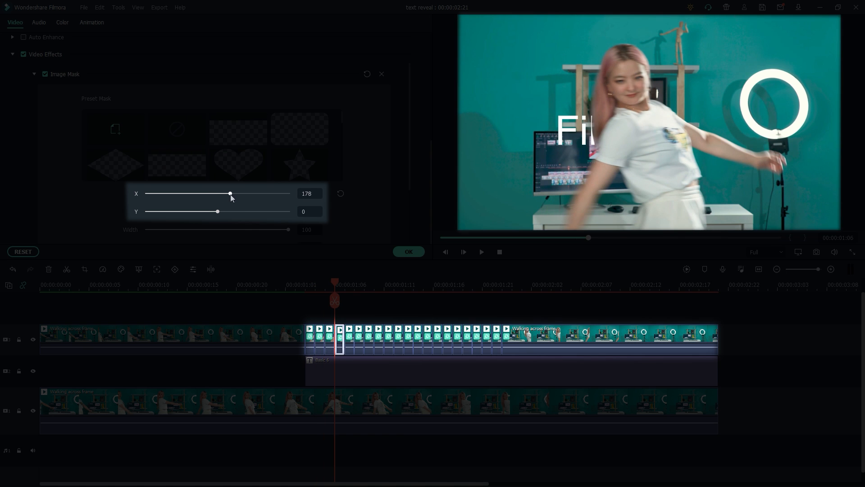
pyautogui.moveTo(229, 194); pyautogui.dragTo(231, 194)
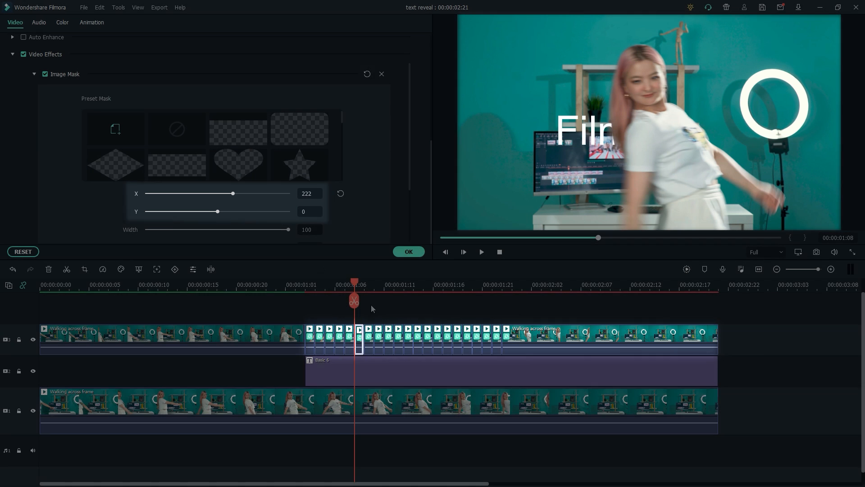
# - Offset the following frame clips' masks further right, revealing 'Fi' through 'Filmor'
pyautogui.moveTo(356, 301); pyautogui.dragTo(364, 301)
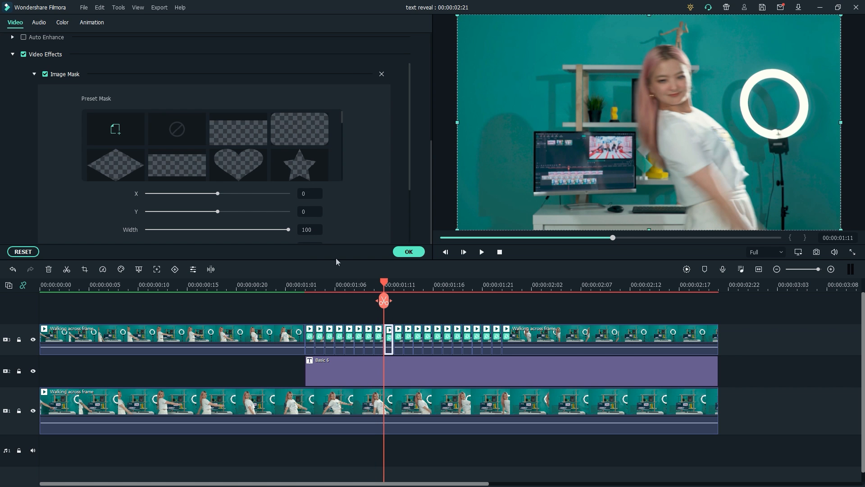
pyautogui.moveTo(201, 193); pyautogui.dragTo(231, 193)
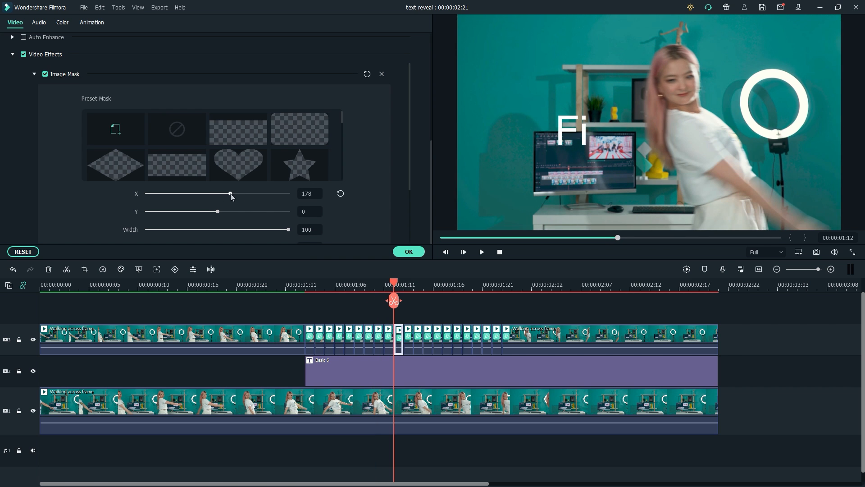
pyautogui.moveTo(231, 196); pyautogui.dragTo(240, 196)
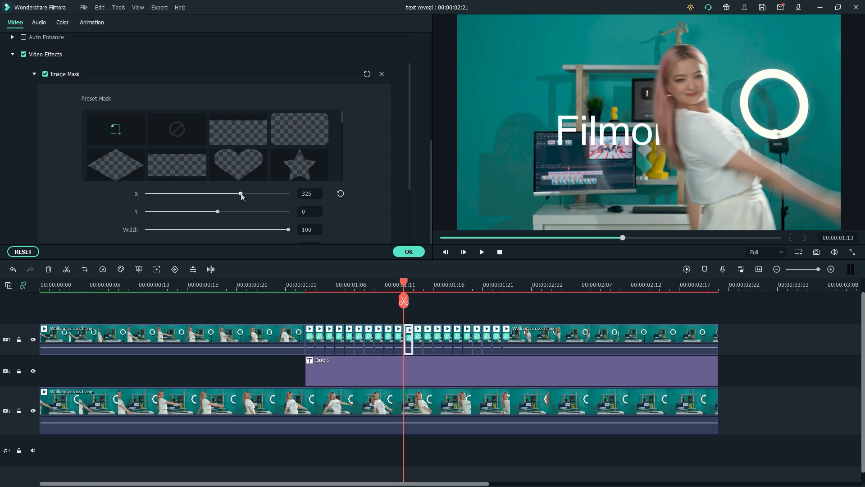
pyautogui.moveTo(240, 193); pyautogui.dragTo(249, 193)
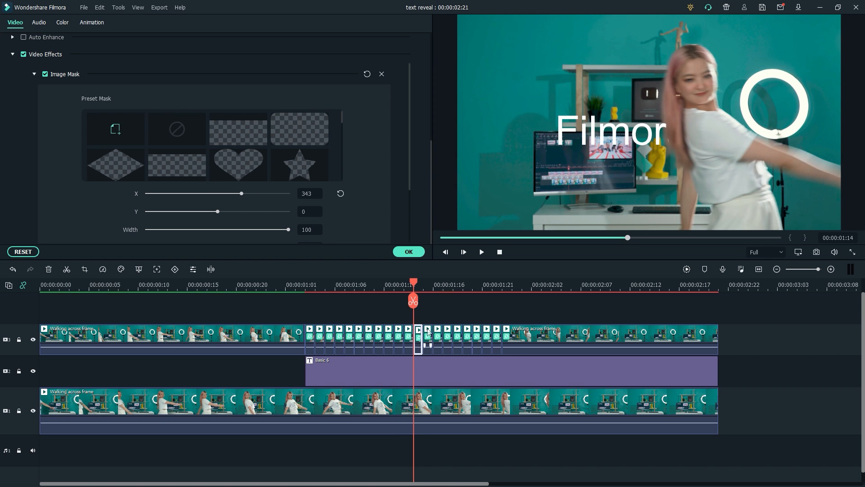